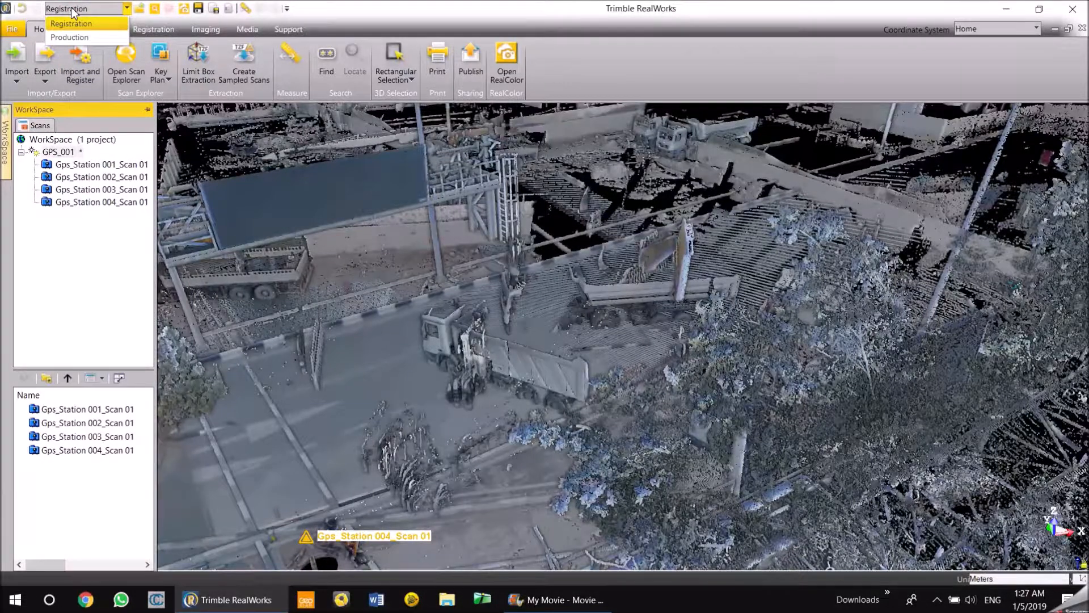
# - Enter the Registration working mode and select the GPS_001 project with its four station scans
pyautogui.click(69, 37)
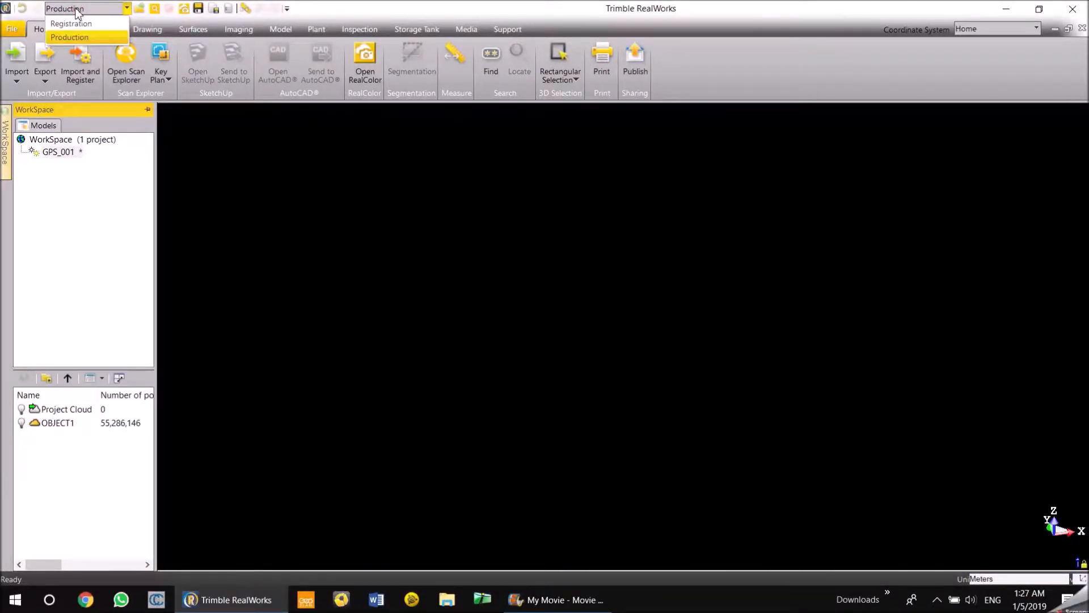
pyautogui.click(71, 23)
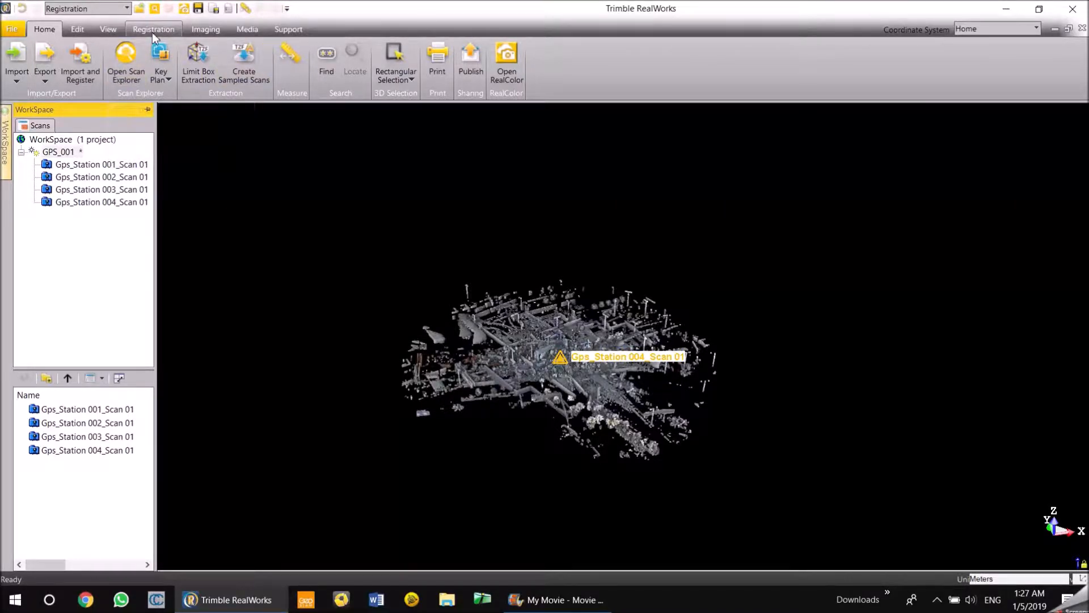
pyautogui.click(153, 29)
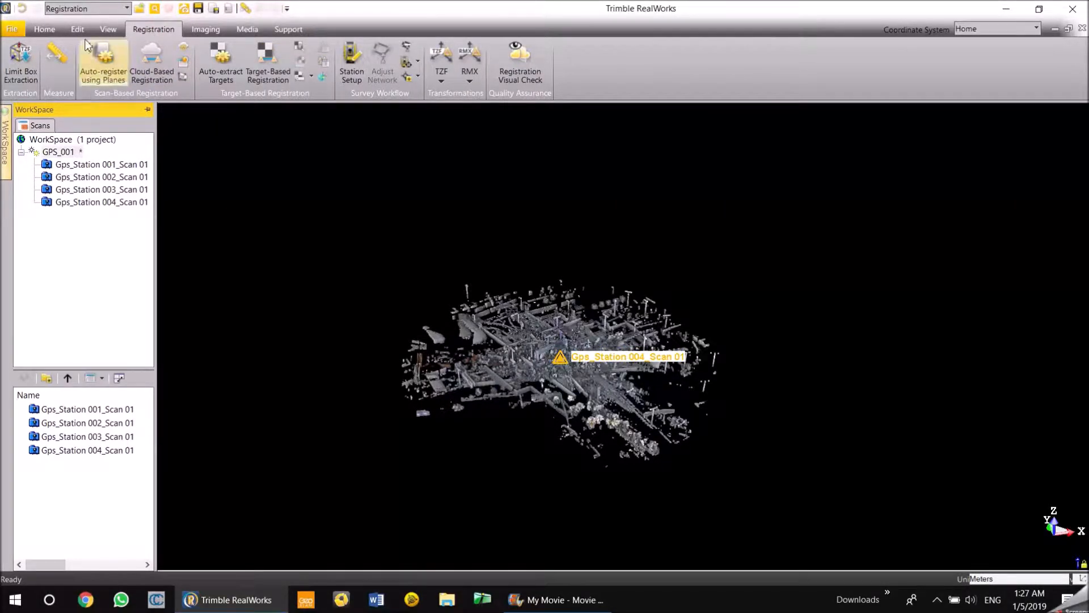
pyautogui.moveTo(103, 62)
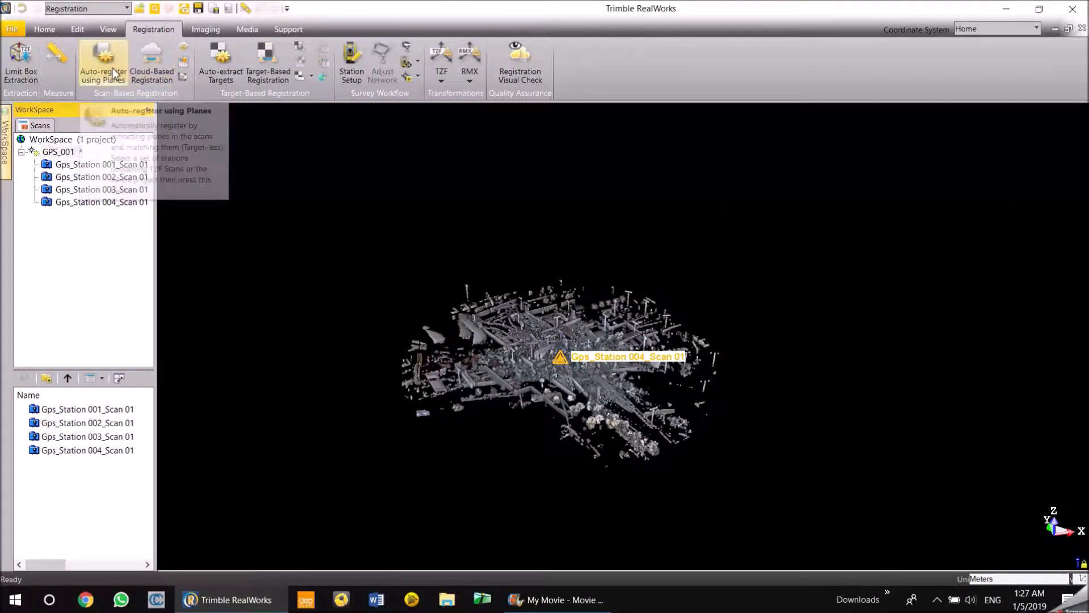
pyautogui.click(50, 139)
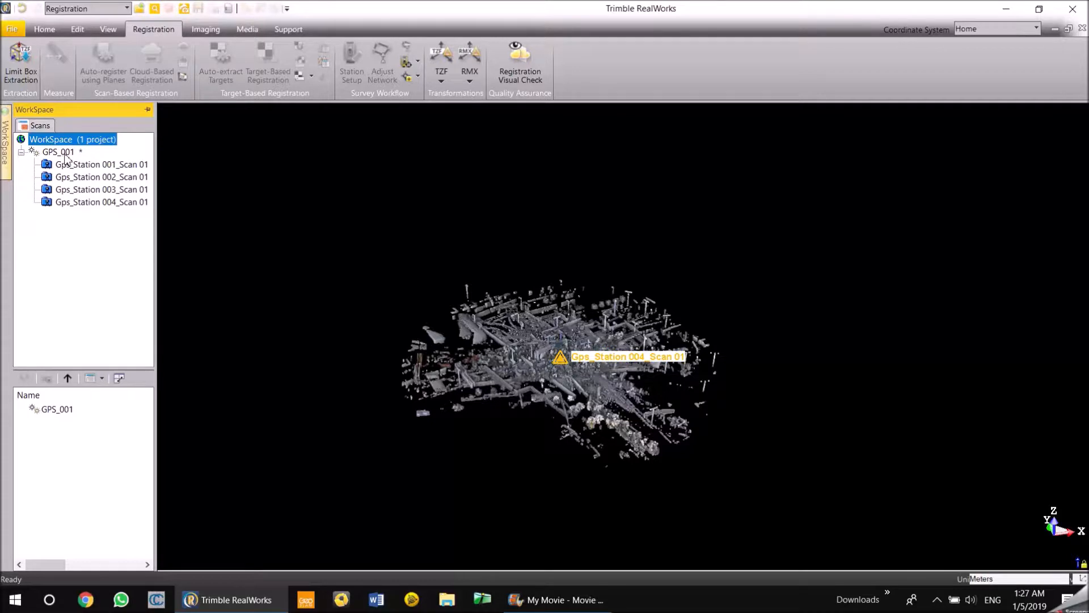
pyautogui.click(59, 152)
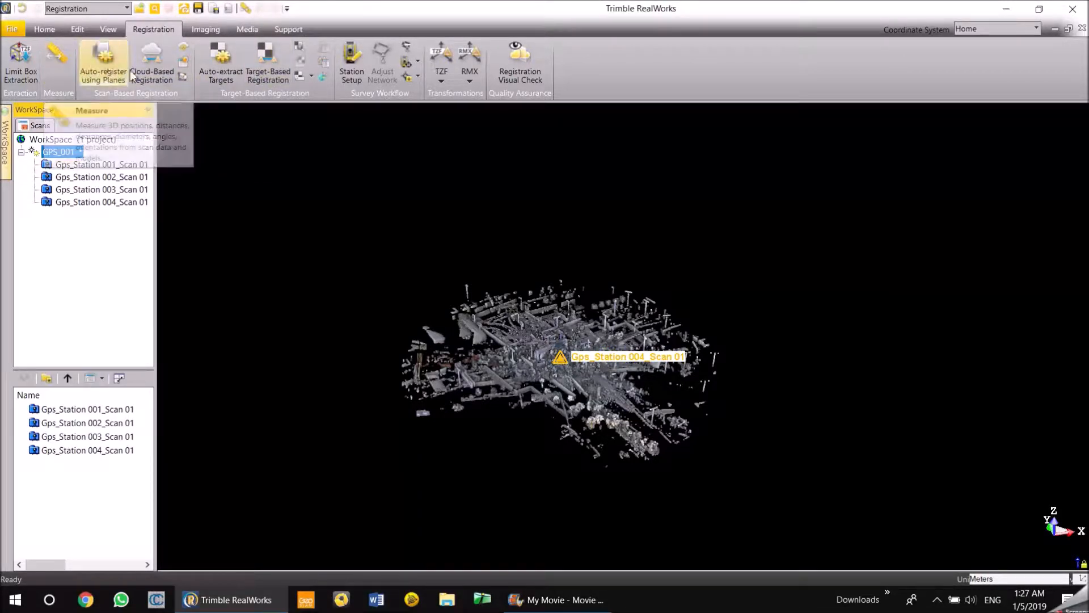
pyautogui.moveTo(220, 62)
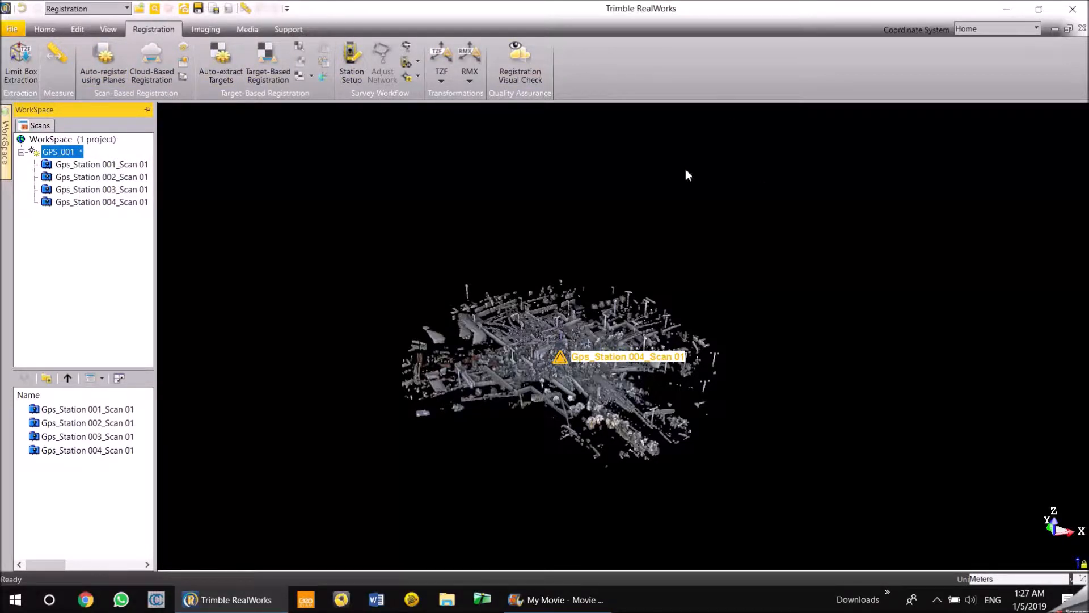
pyautogui.moveTo(191, 251)
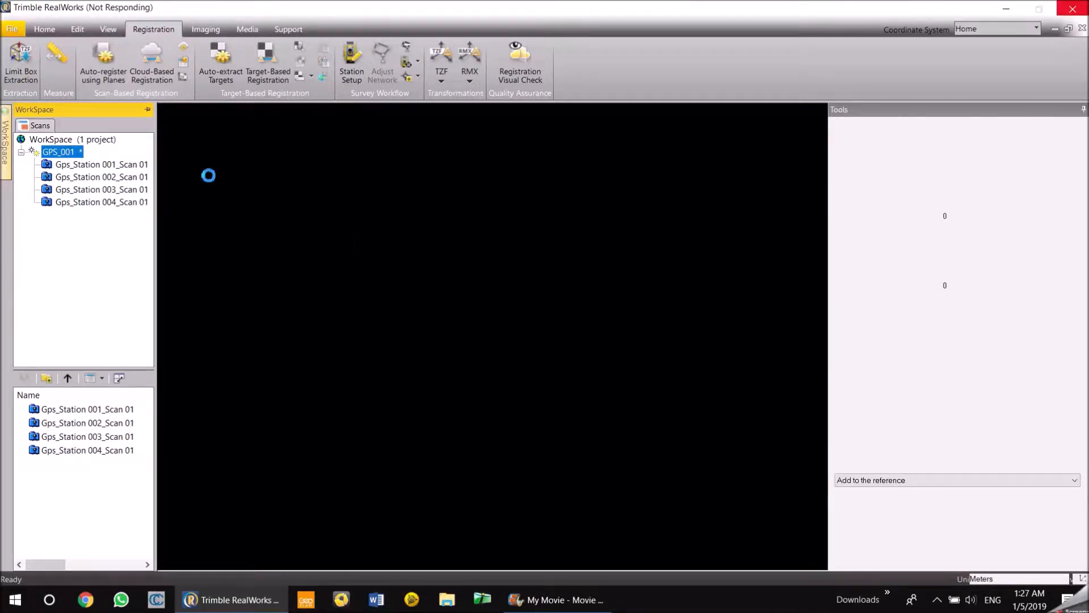
# - Collapse the WorkSpace panel and enlarge the Reference and Moving cloud viewports
pyautogui.click(151, 63)
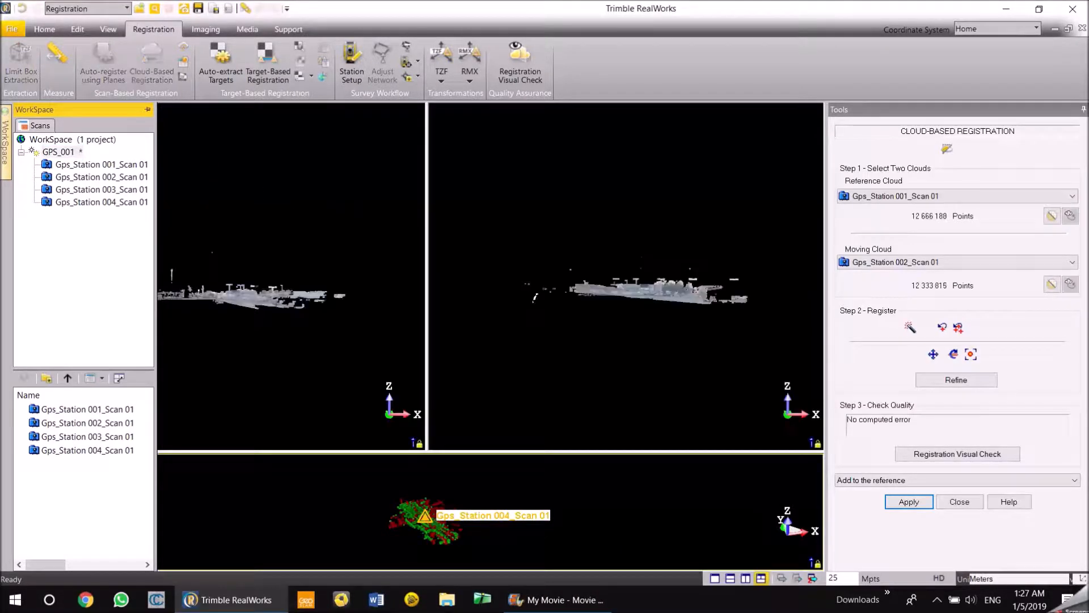
pyautogui.click(908, 501)
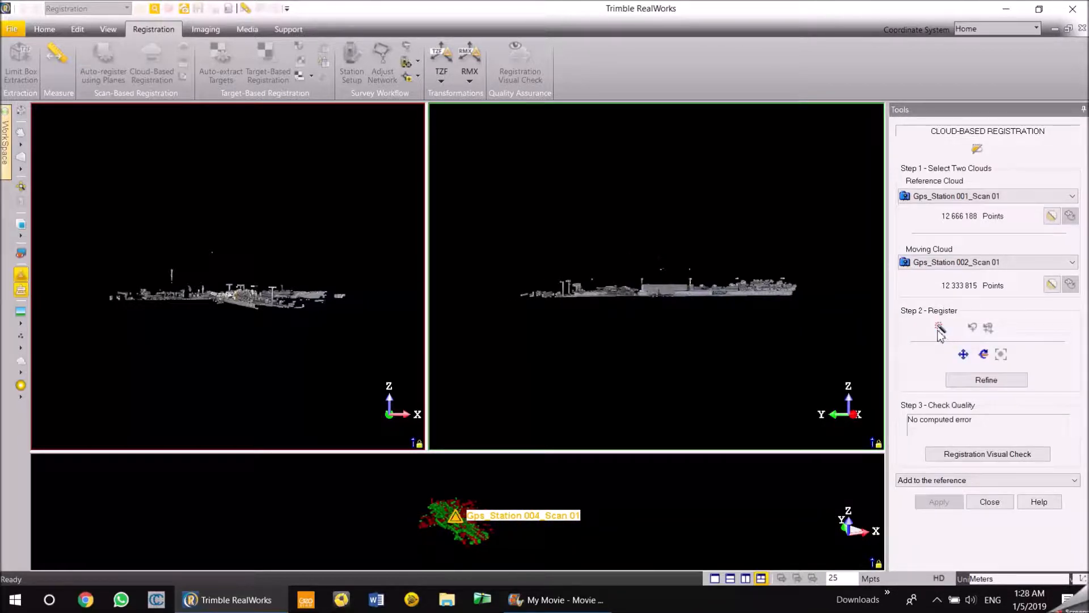
pyautogui.moveTo(940, 328)
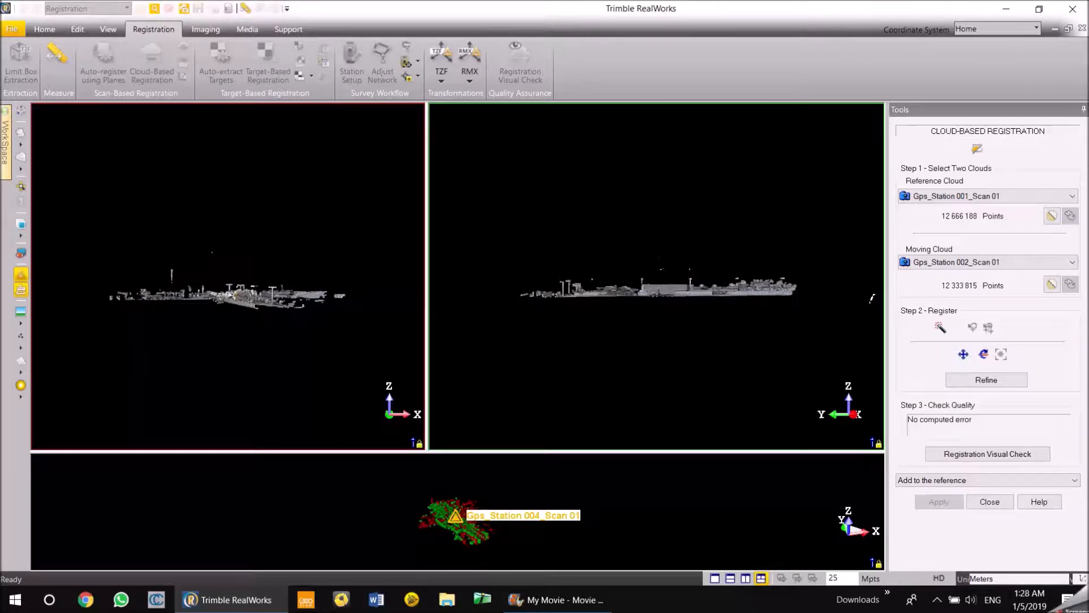
pyautogui.moveTo(963, 353)
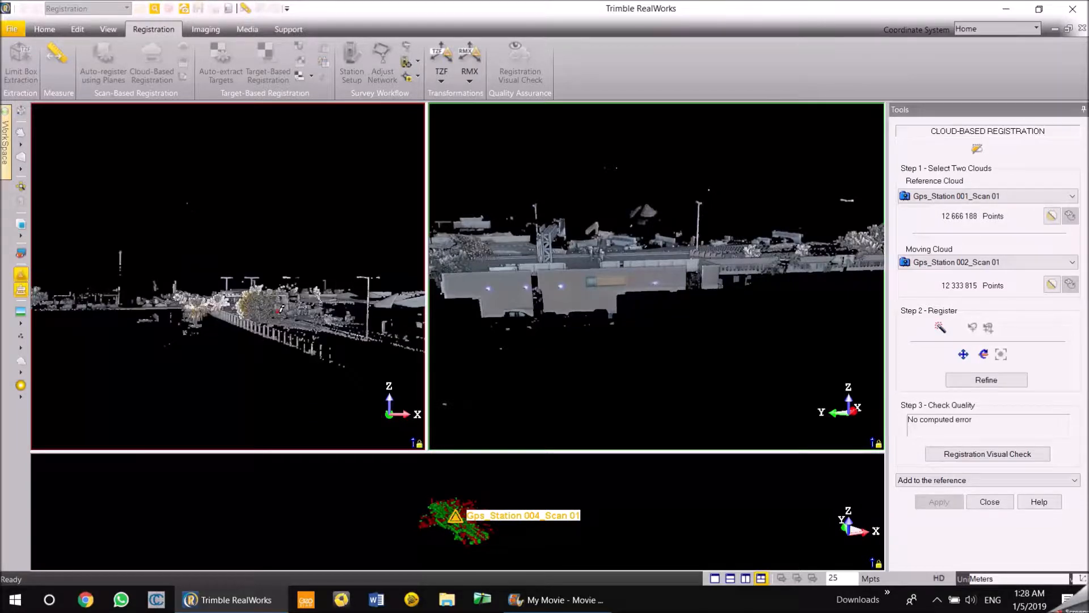
# - Orbit both viewports to the gantry and mark point 1 on the same light pole in each cloud
pyautogui.moveTo(278, 309); pyautogui.dragTo(219, 351)
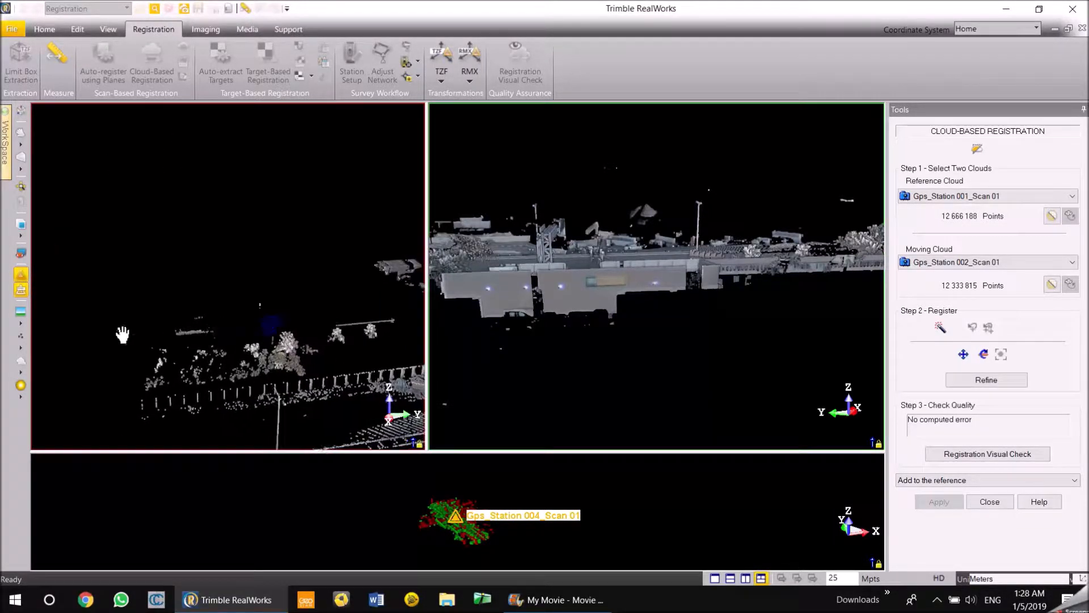
pyautogui.moveTo(121, 336); pyautogui.dragTo(292, 327)
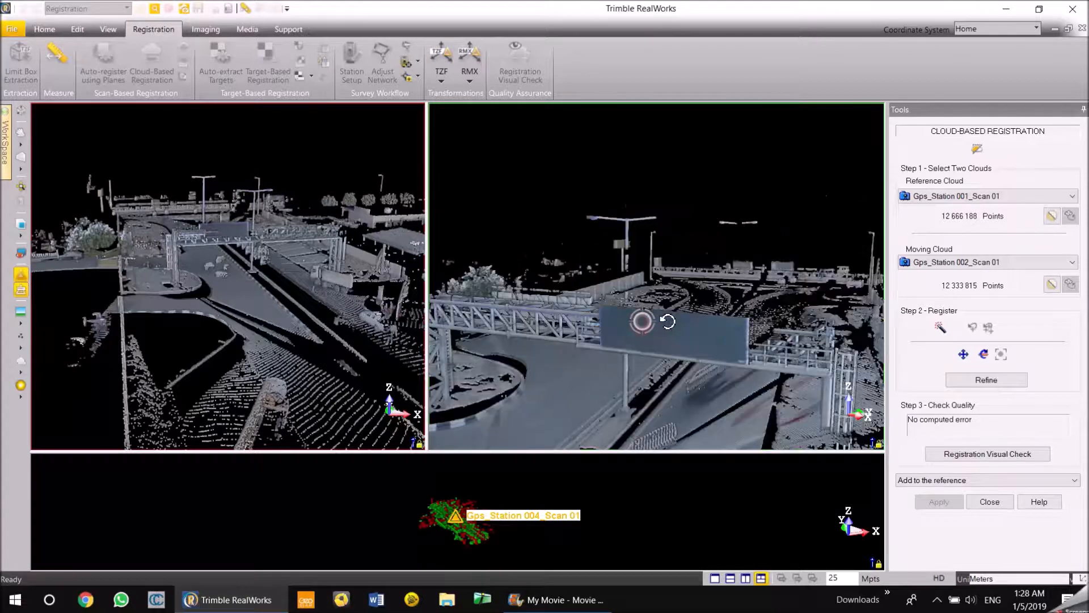
pyautogui.moveTo(639, 321); pyautogui.dragTo(639, 278)
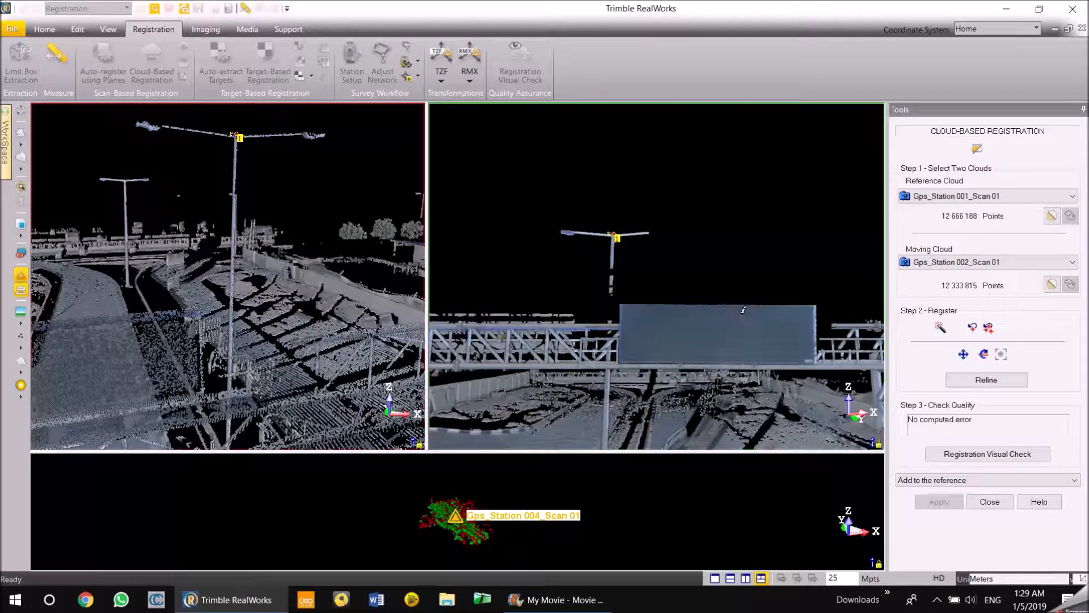
# - Register Station 002 to Station 001 from the matched point, yielding 2.13 mm error and 8% overlap
pyautogui.click(985, 380)
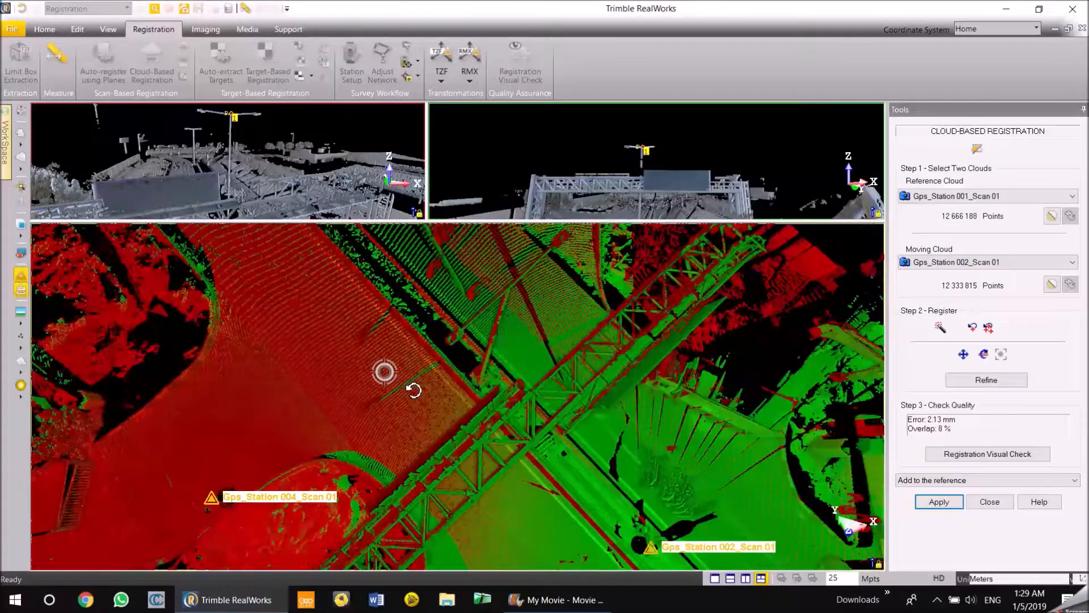
# - Refine the 001–002 alignment to 2.06 mm error, inspect the overlap, and start Registration Visual Check
pyautogui.moveTo(384, 371); pyautogui.dragTo(385, 346)
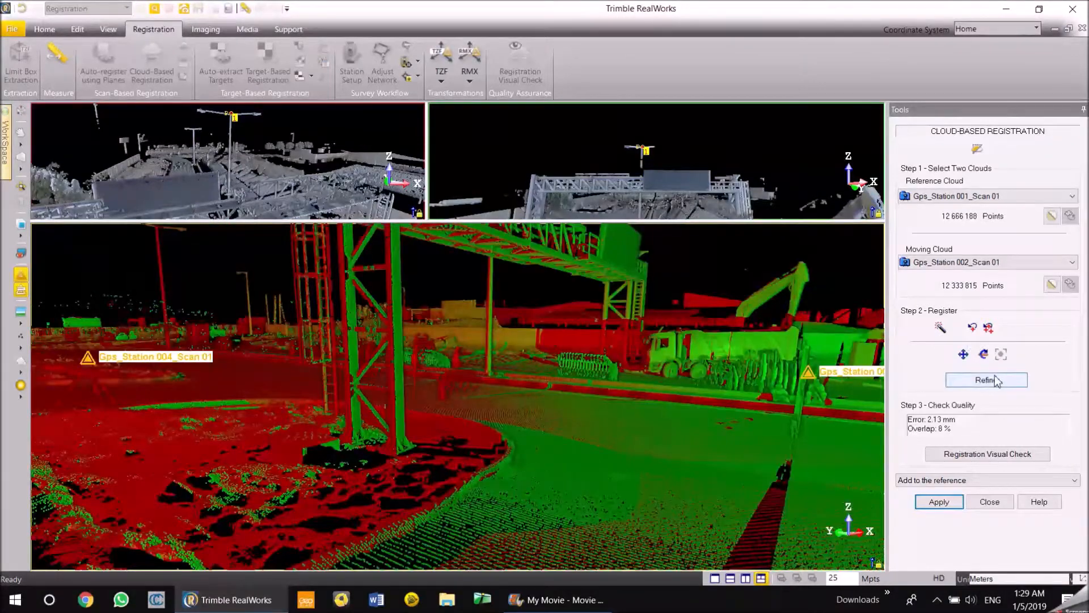
pyautogui.click(986, 380)
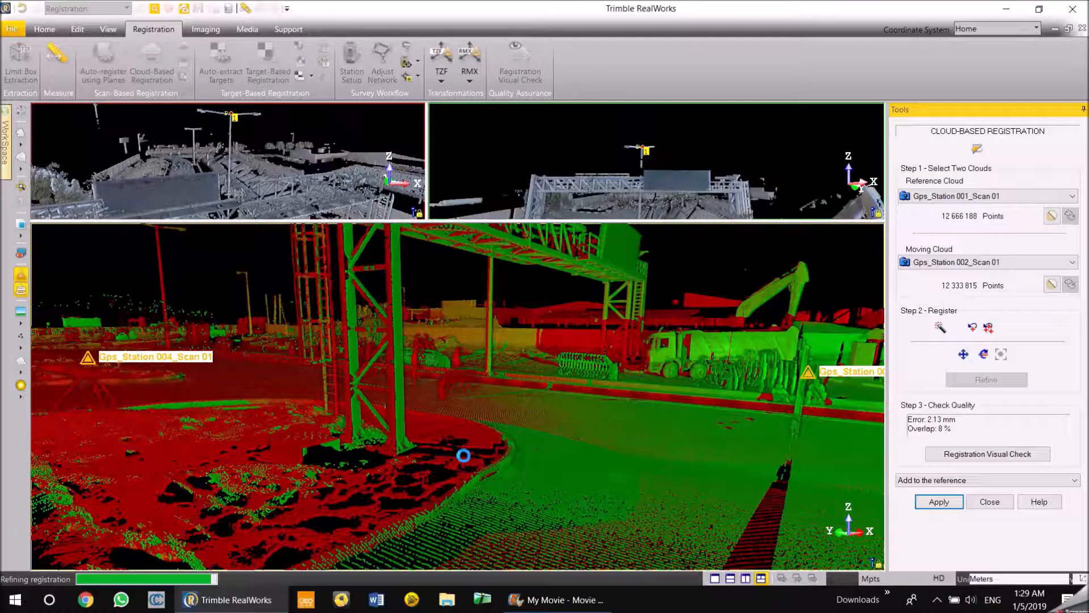
pyautogui.click(985, 380)
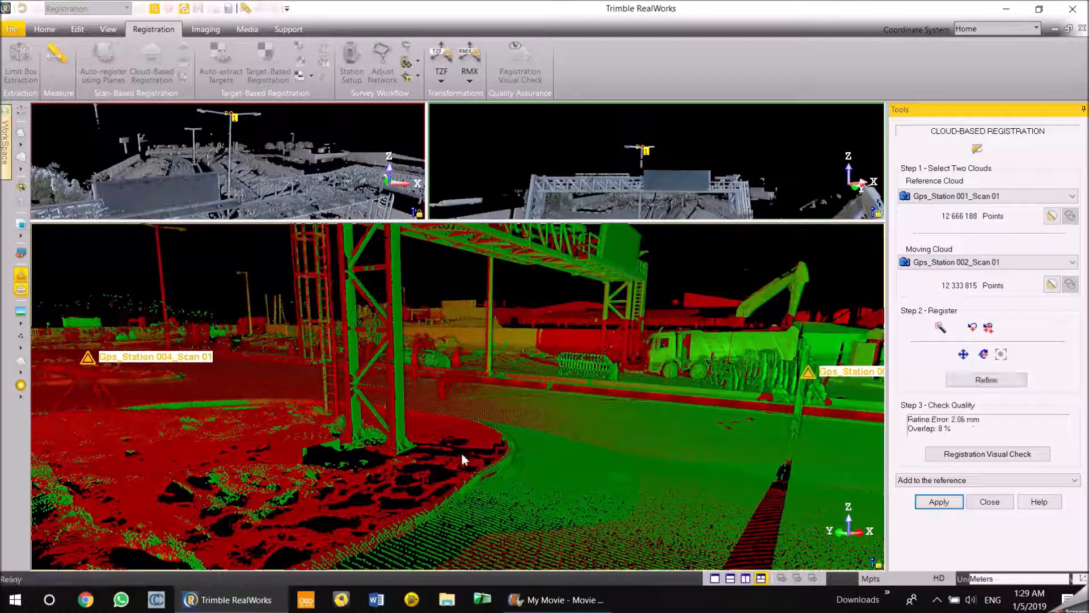
pyautogui.moveTo(465, 458); pyautogui.dragTo(399, 413)
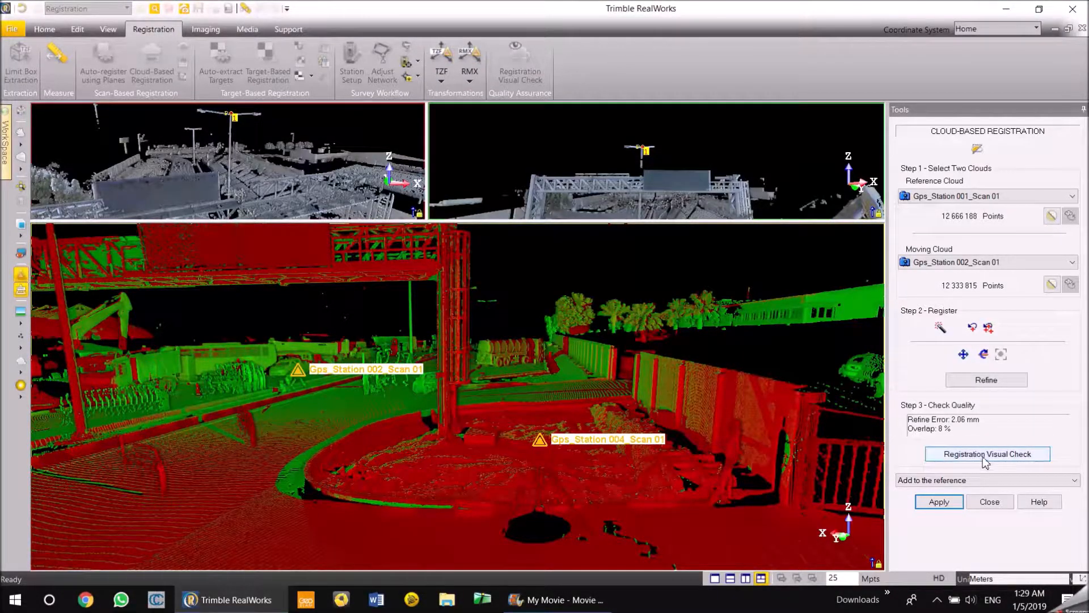
pyautogui.click(986, 454)
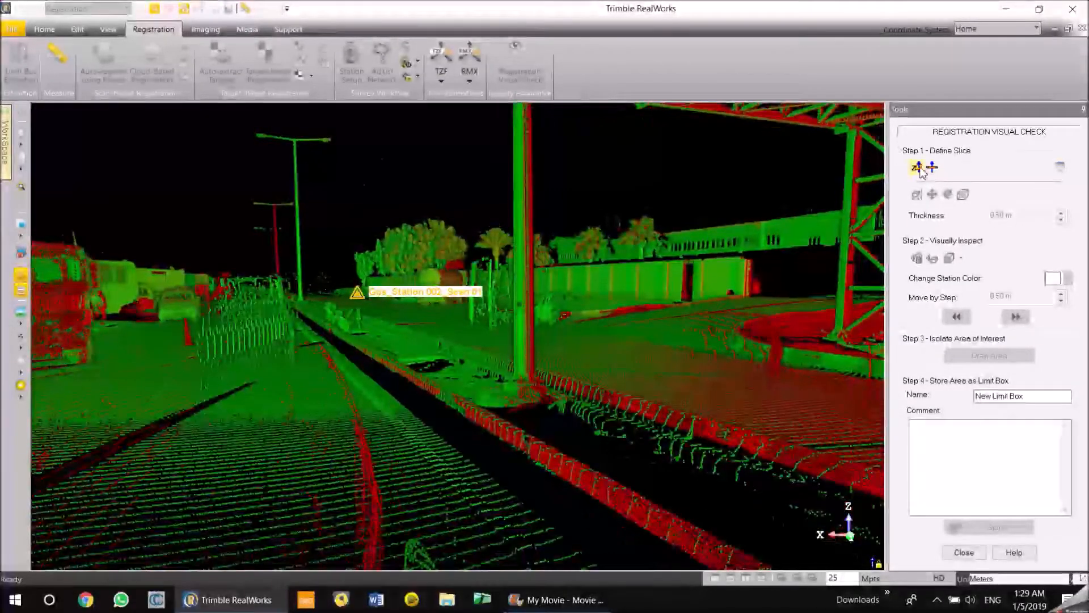
# - Define a horizontal slice at a picked height, thicken it, and orbit to confirm the truss lines up
pyautogui.click(918, 167)
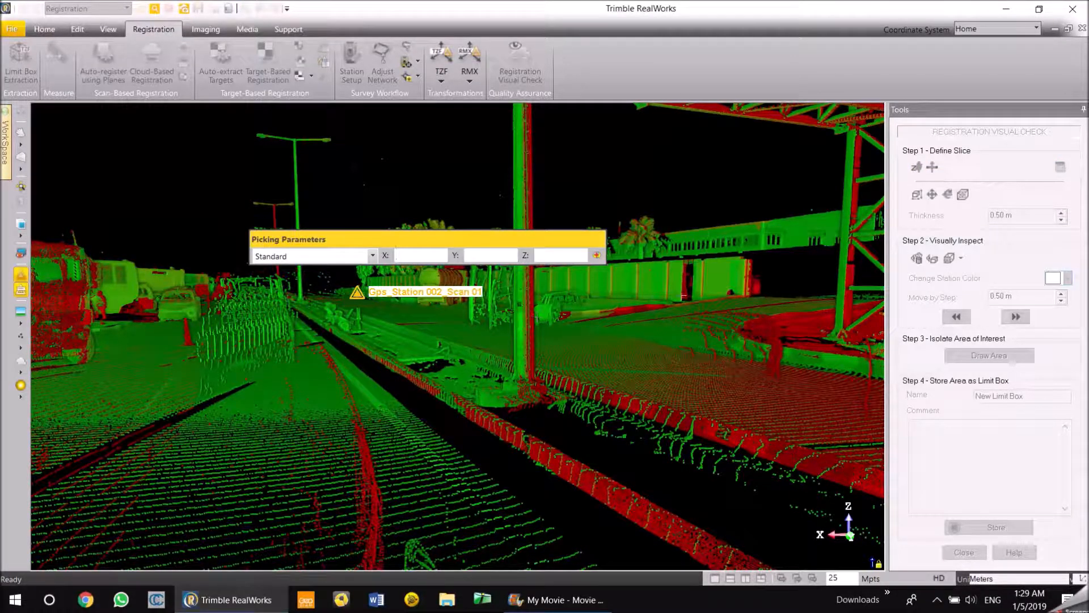
pyautogui.click(746, 278)
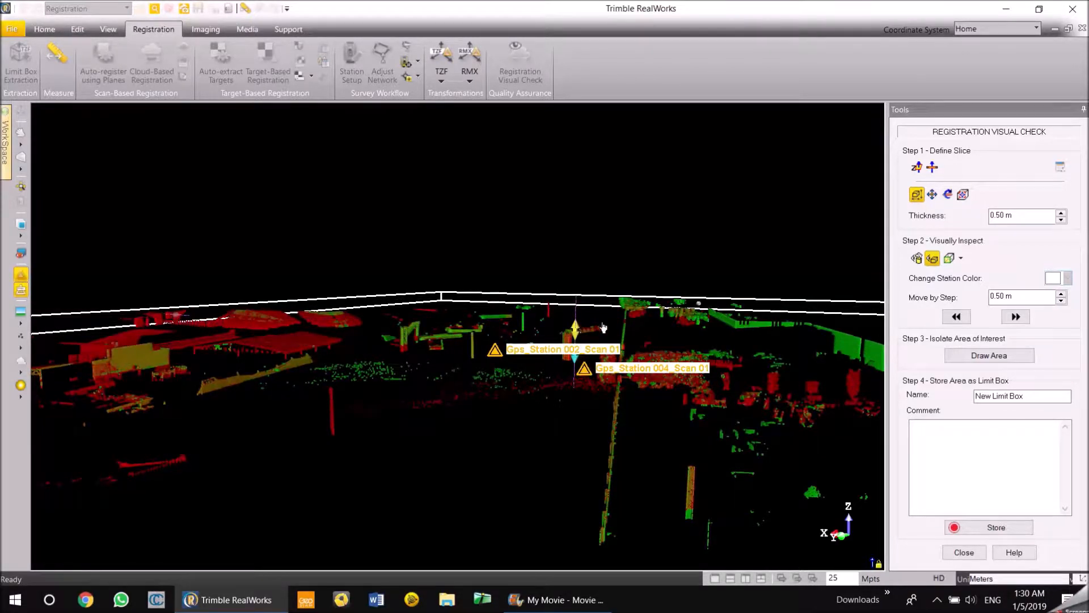
pyautogui.moveTo(601, 328); pyautogui.dragTo(664, 319)
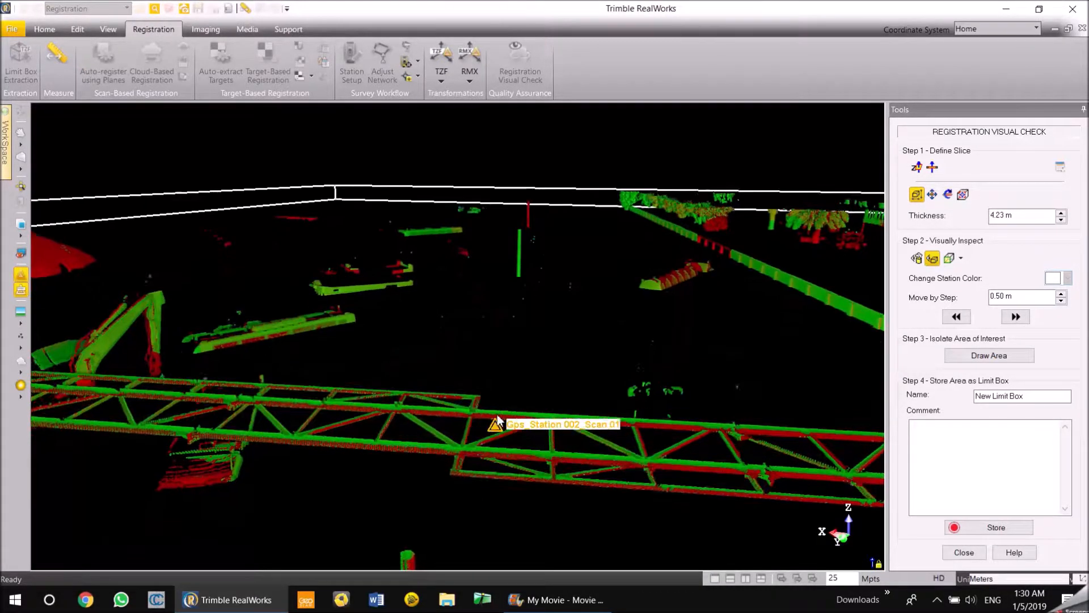
pyautogui.moveTo(500, 416); pyautogui.dragTo(490, 354)
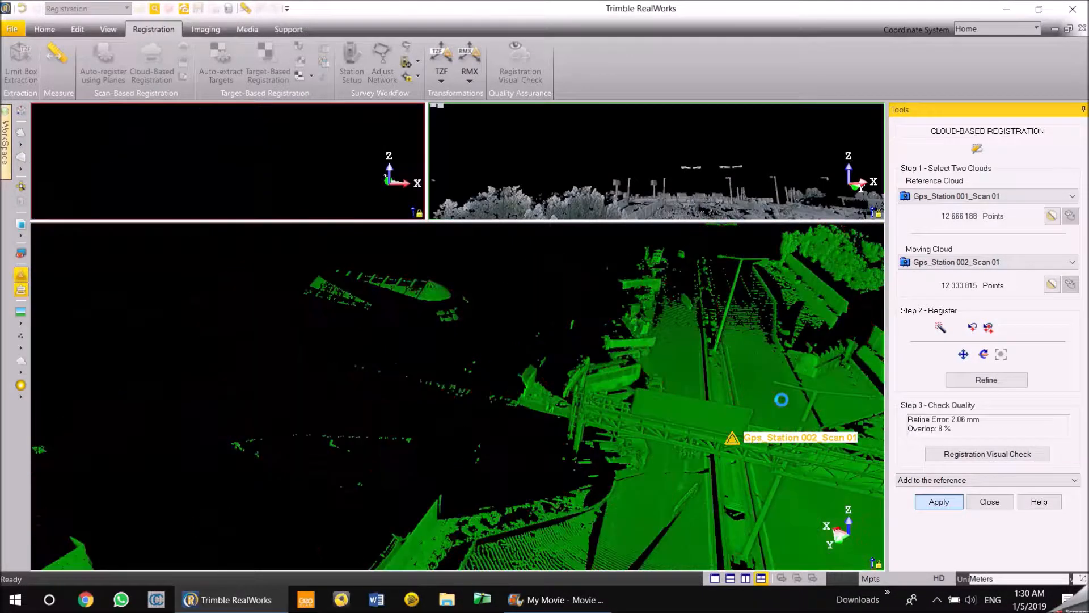
# - Apply with 'Add to the reference' so Station 003 becomes the moving cloud
pyautogui.click(939, 501)
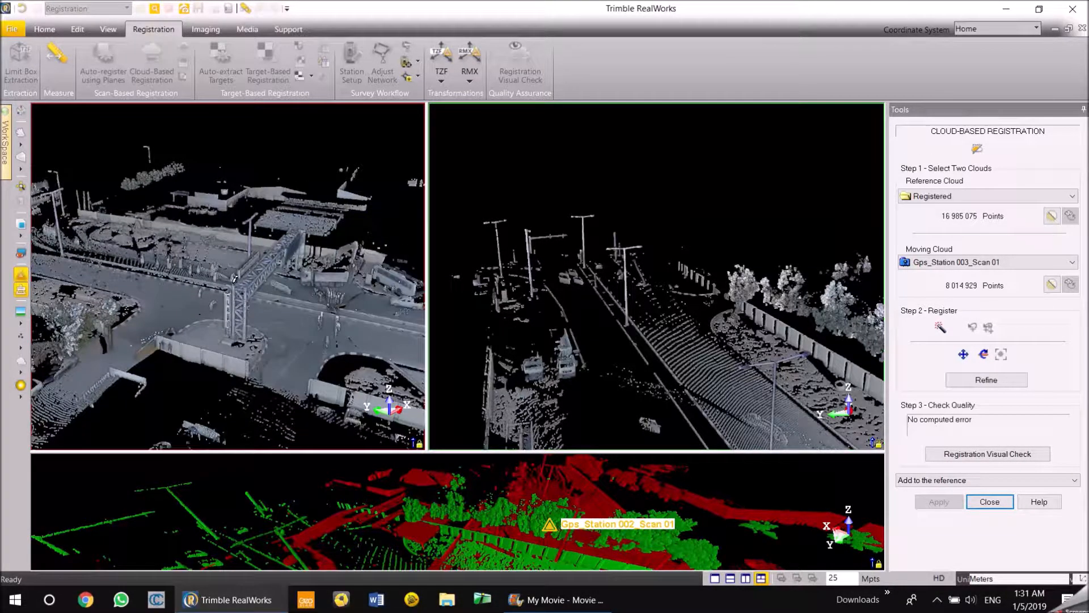
# - Fence the shared long wall section in the top view and keep only the points inside it
pyautogui.moveTo(230, 278); pyautogui.dragTo(264, 271)
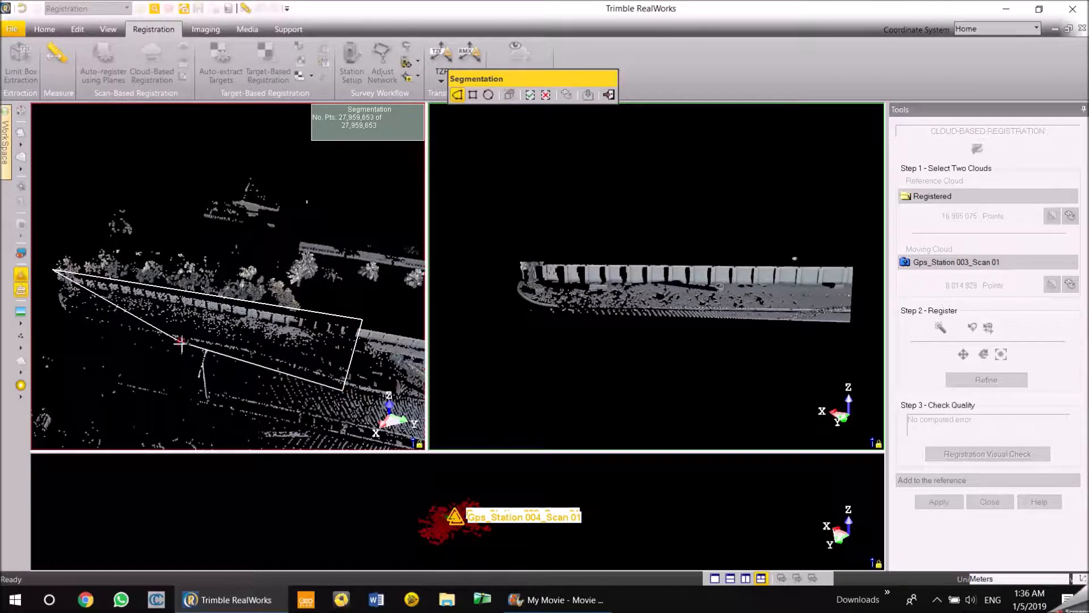
pyautogui.click(545, 94)
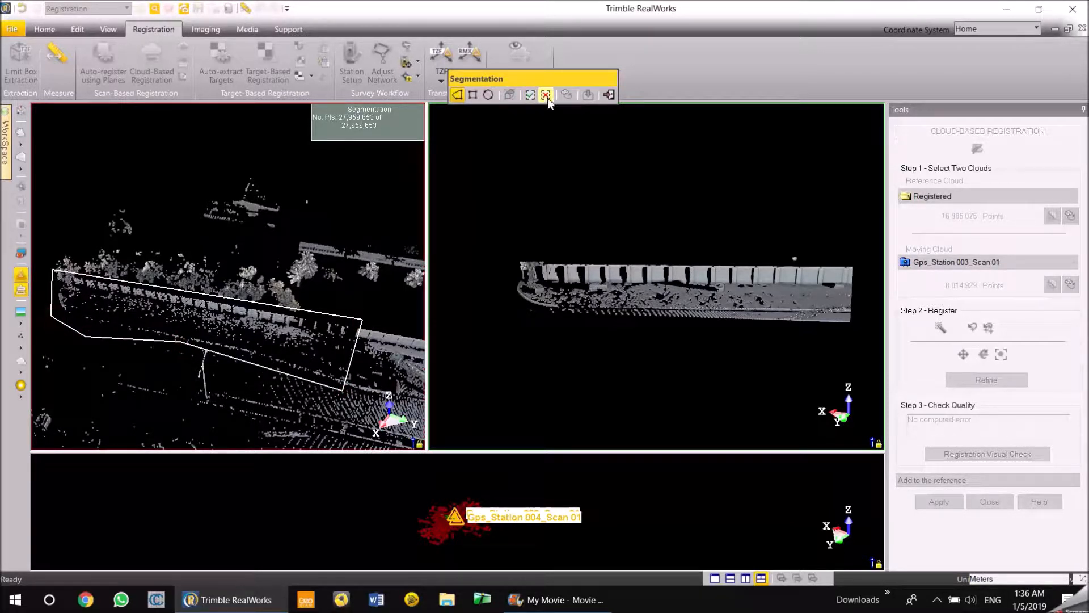
pyautogui.click(546, 95)
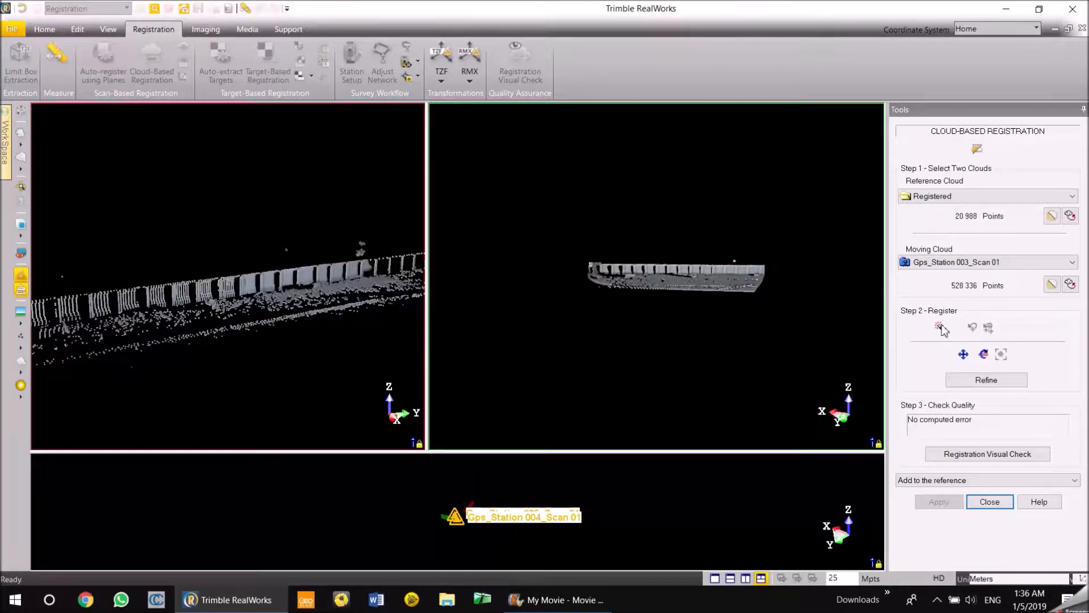
pyautogui.moveTo(940, 327)
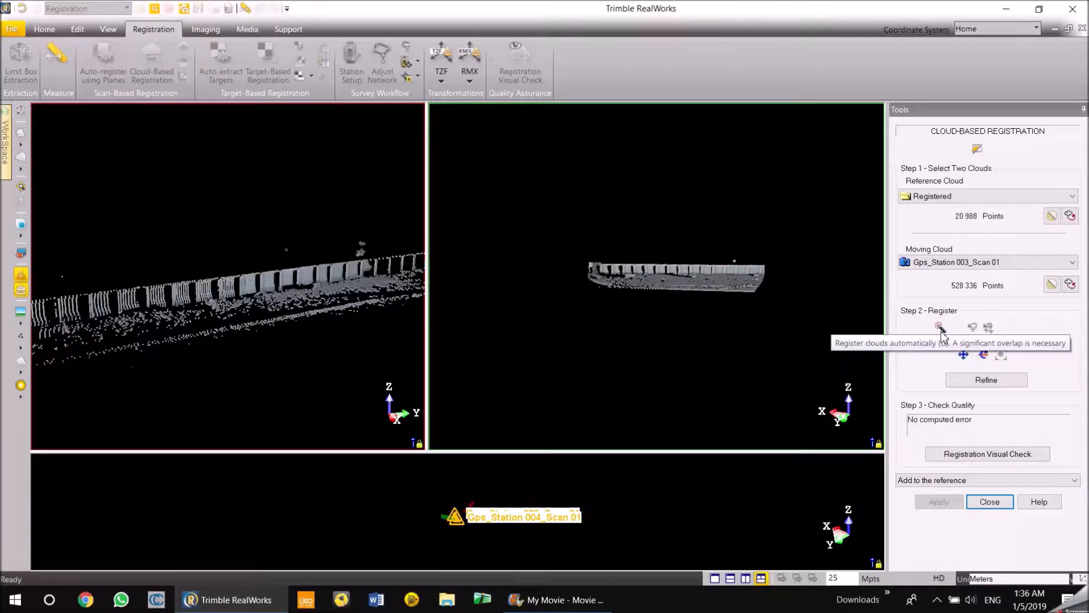
# - Auto-register Station 003 to the merged reference, giving 4.31 mm error and 22% overlap
pyautogui.click(939, 327)
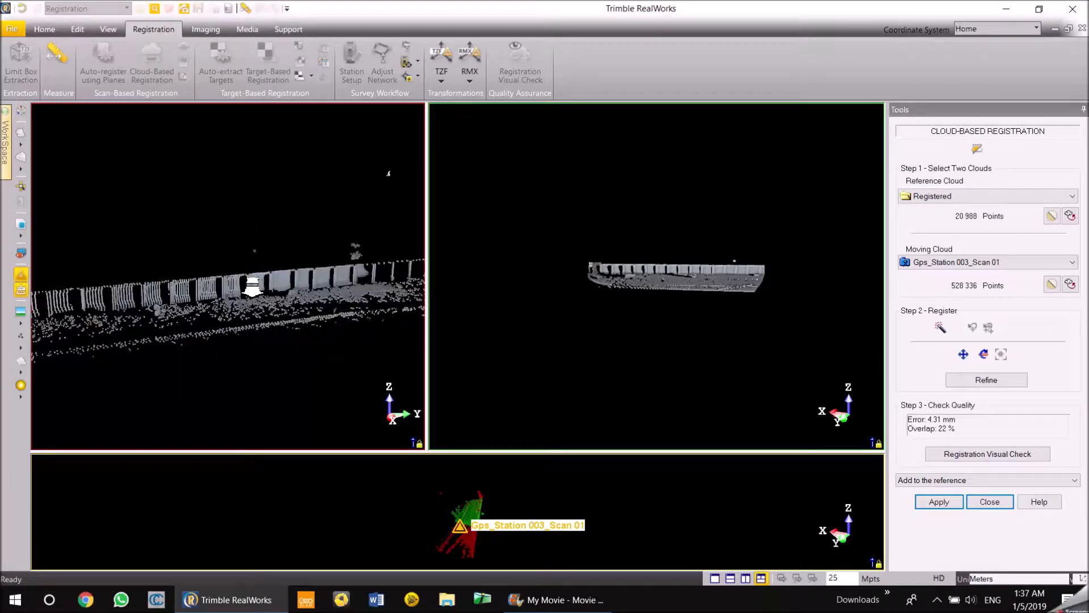
# - Orbit to the wall and start Registration Visual Check on the Station 003 alignment
pyautogui.moveTo(250, 285); pyautogui.dragTo(319, 303)
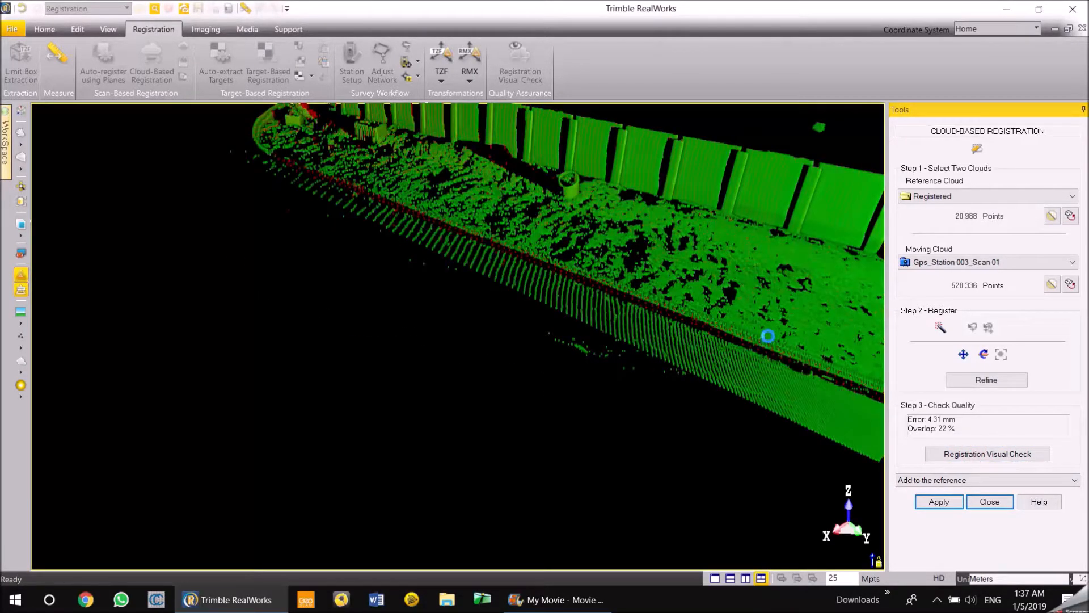
pyautogui.click(987, 454)
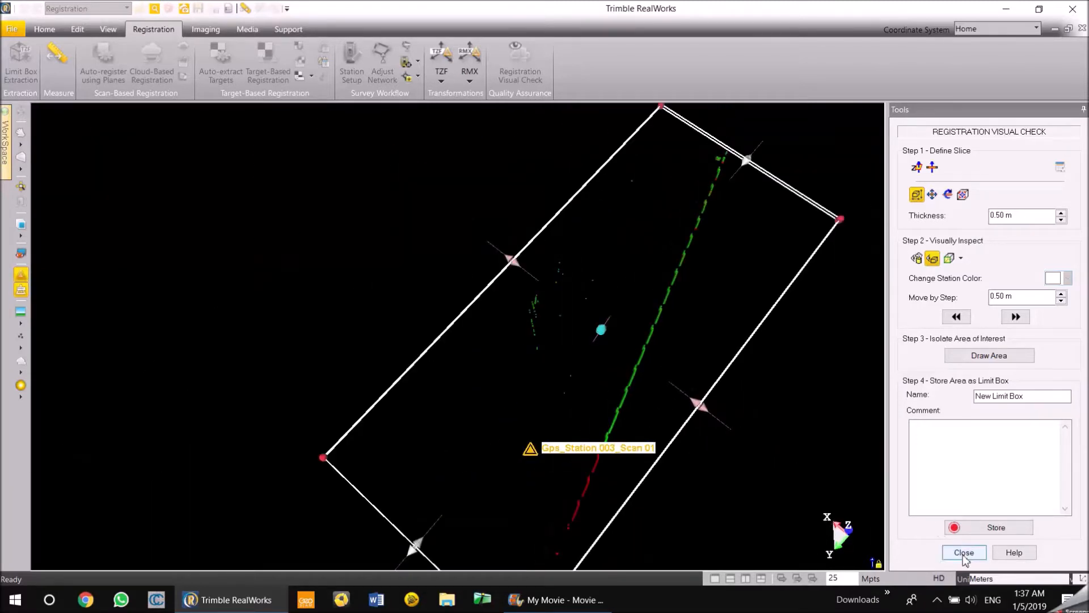
# - Refine Station 003's registration to 3.50 mm error and 29% overlap, then apply it
pyautogui.click(963, 552)
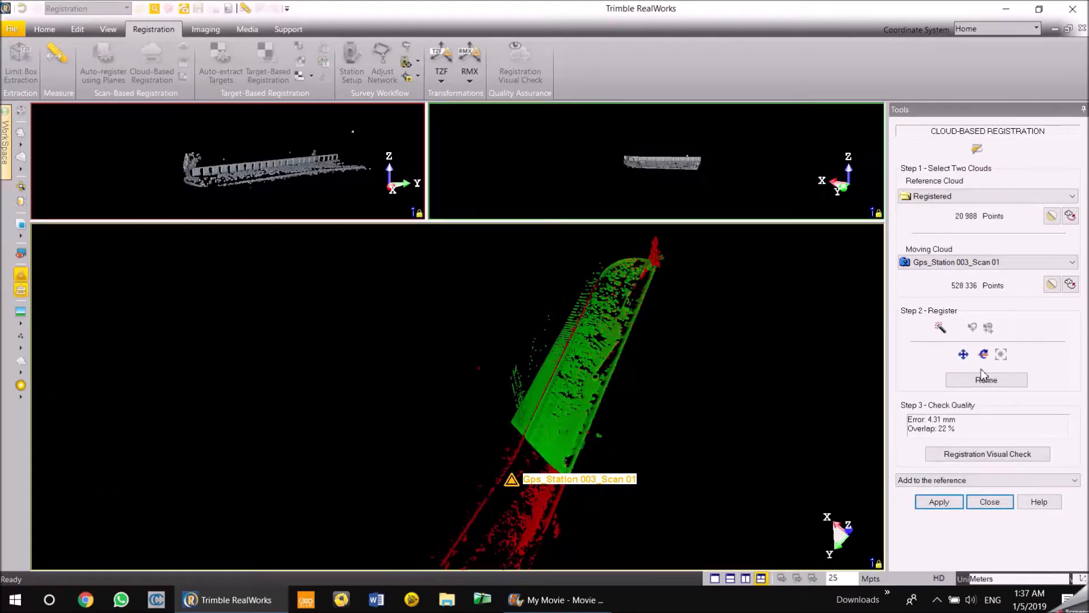
pyautogui.click(986, 380)
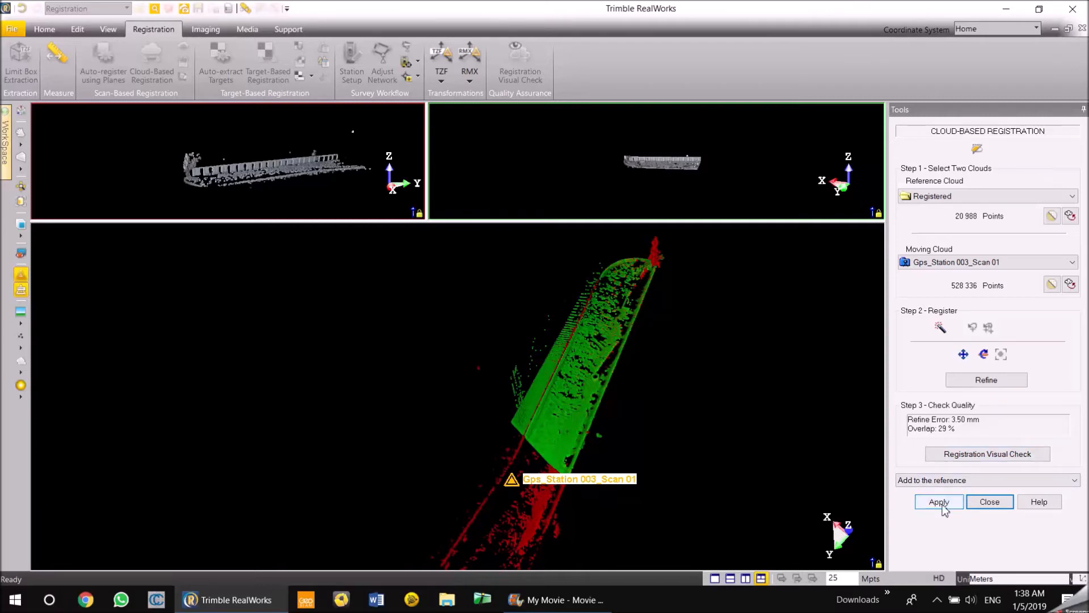
pyautogui.click(938, 502)
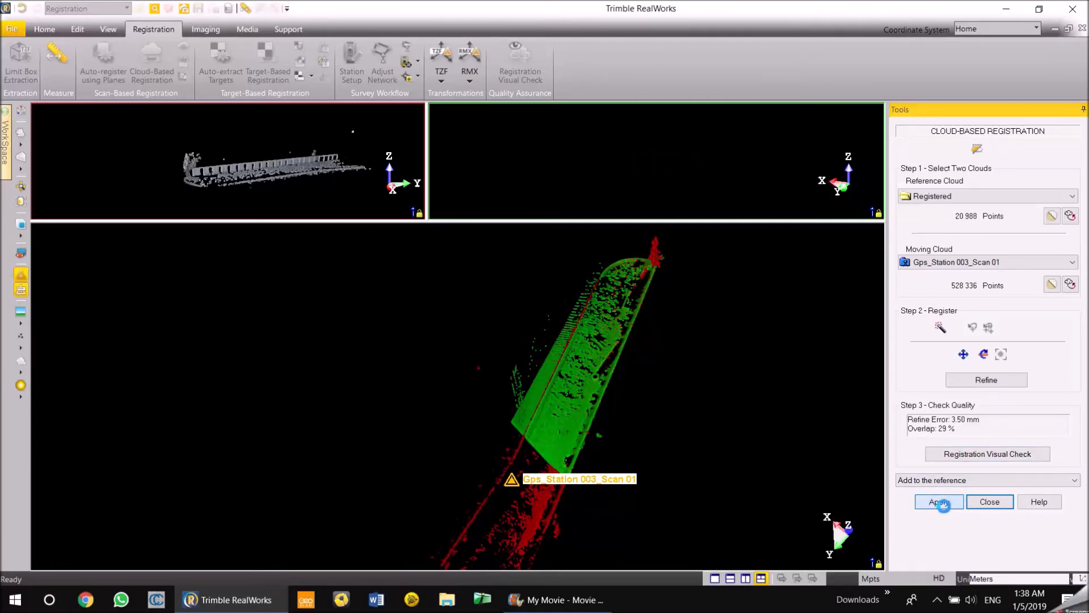